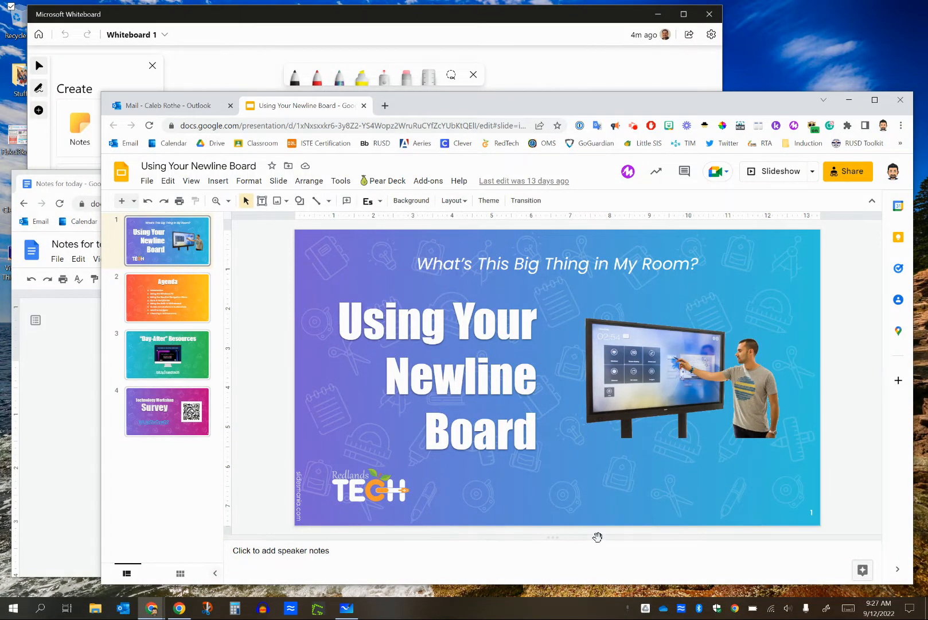
mouse_move(576, 521)
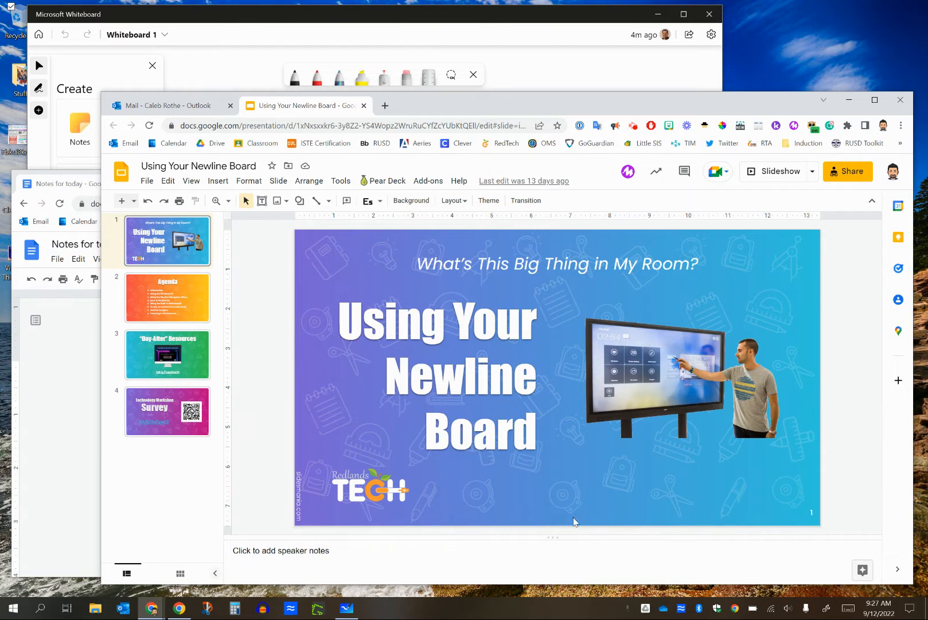
mouse_move(527, 452)
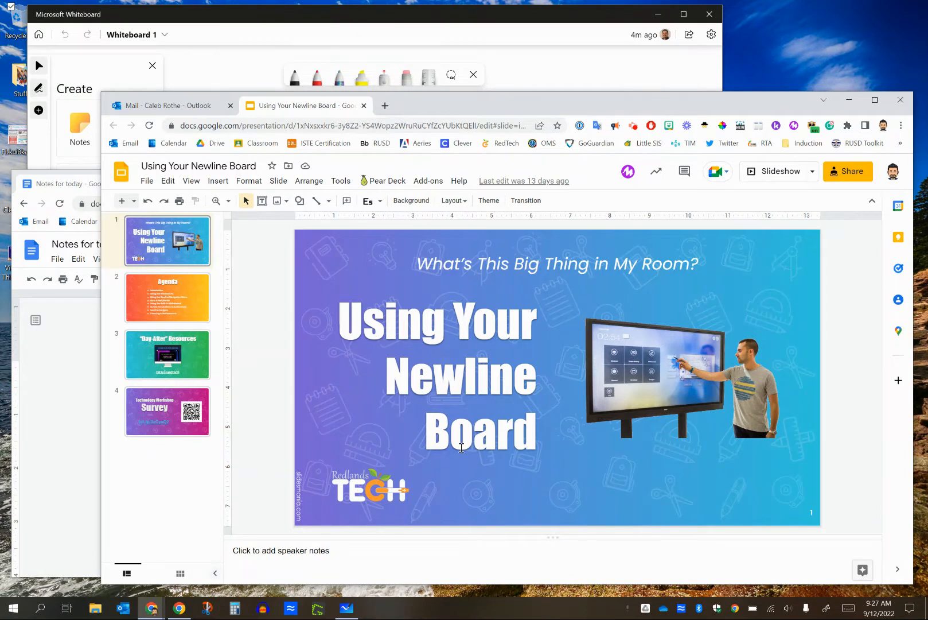
mouse_move(452, 262)
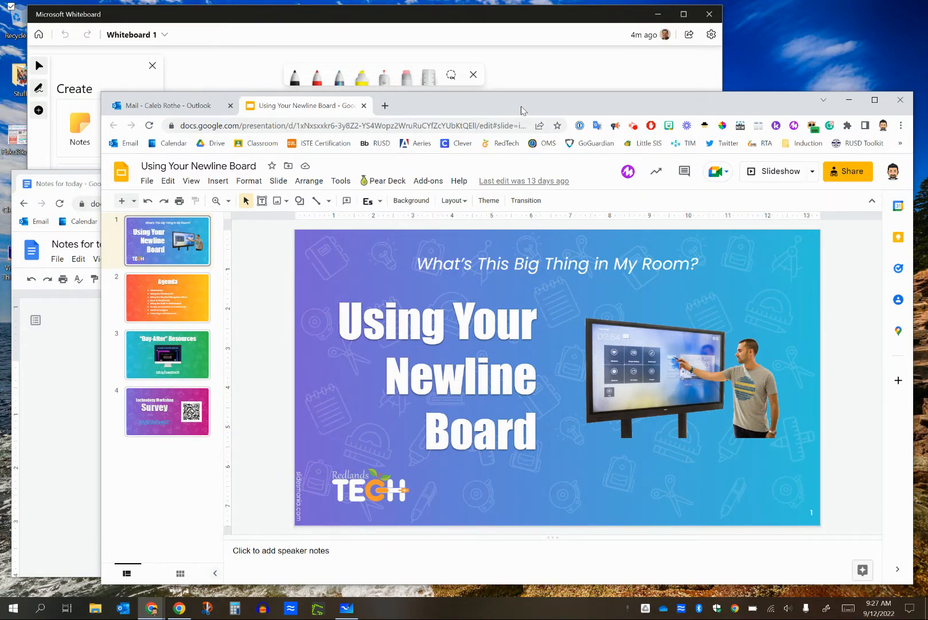
mouse_move(233, 298)
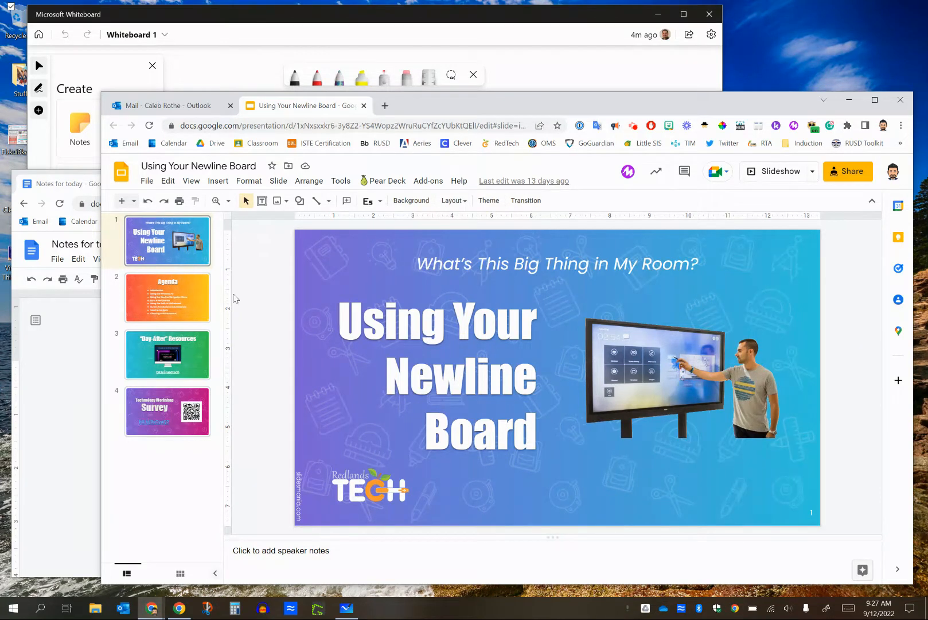
- Bring the blank Microsoft Whiteboard window in front of the browser deck
click(57, 184)
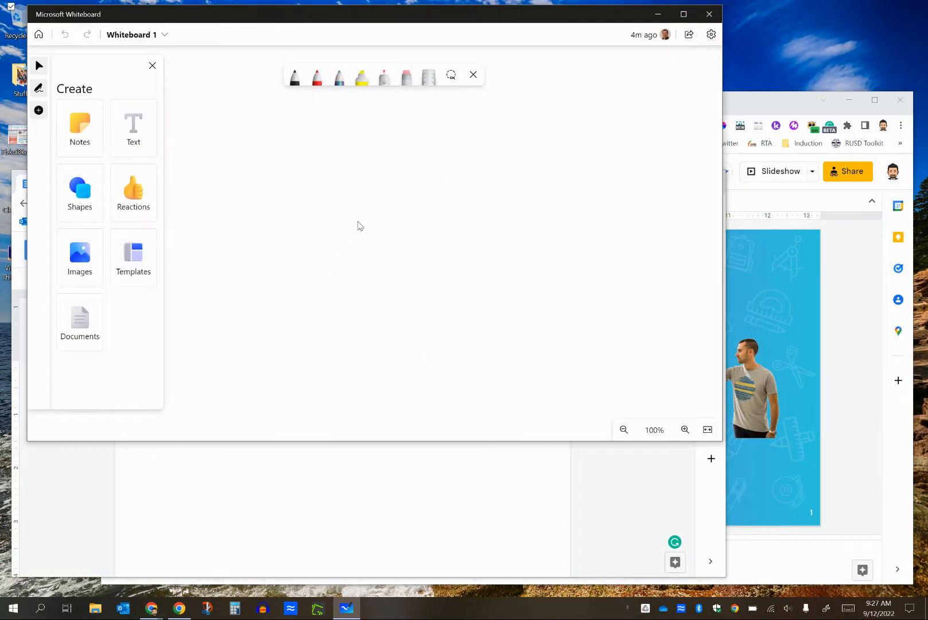
mouse_move(384, 290)
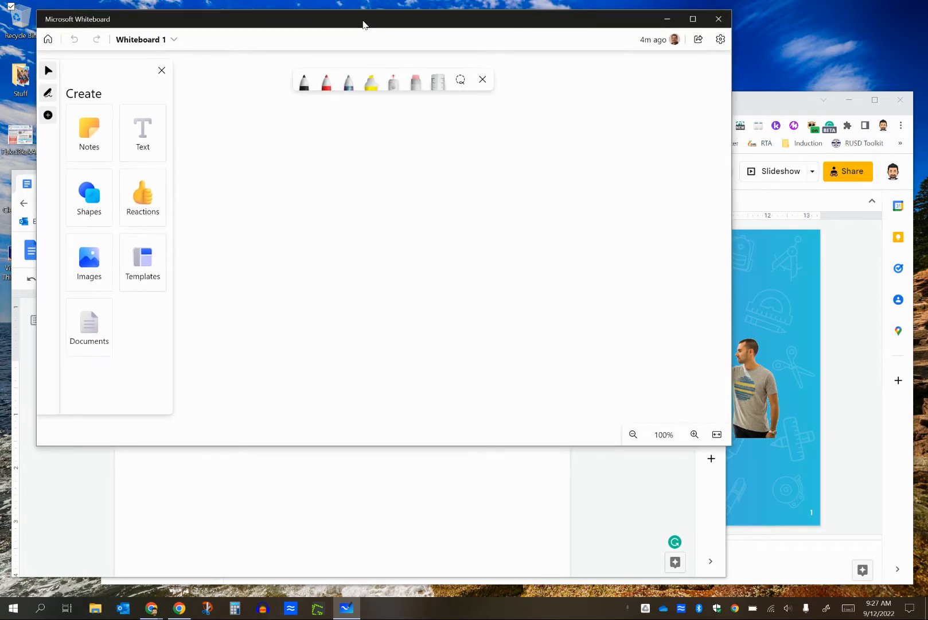
mouse_move(751, 108)
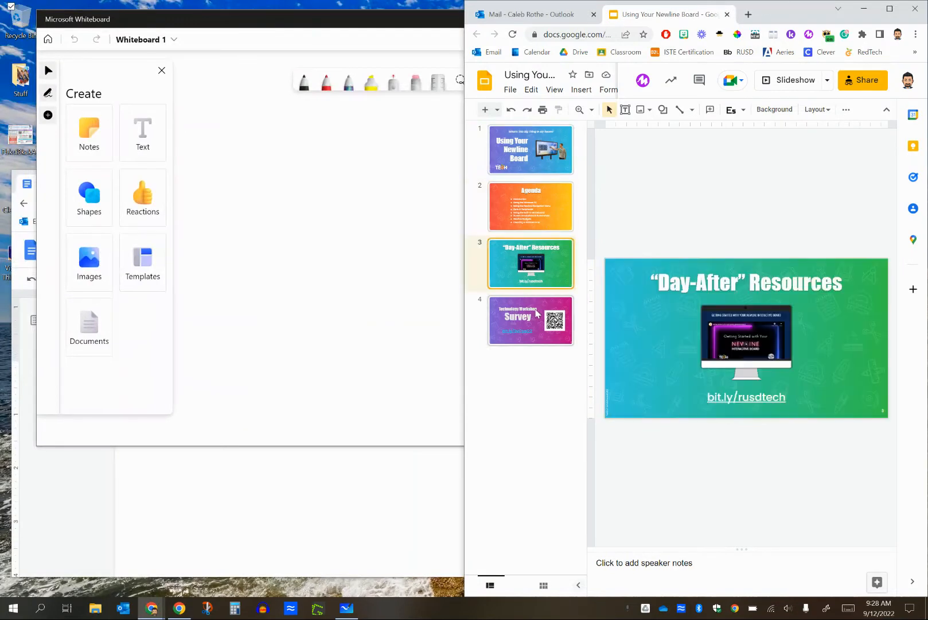
- Unsnap the Chrome deck window from the right half so it floats over Whiteboard
click(530, 149)
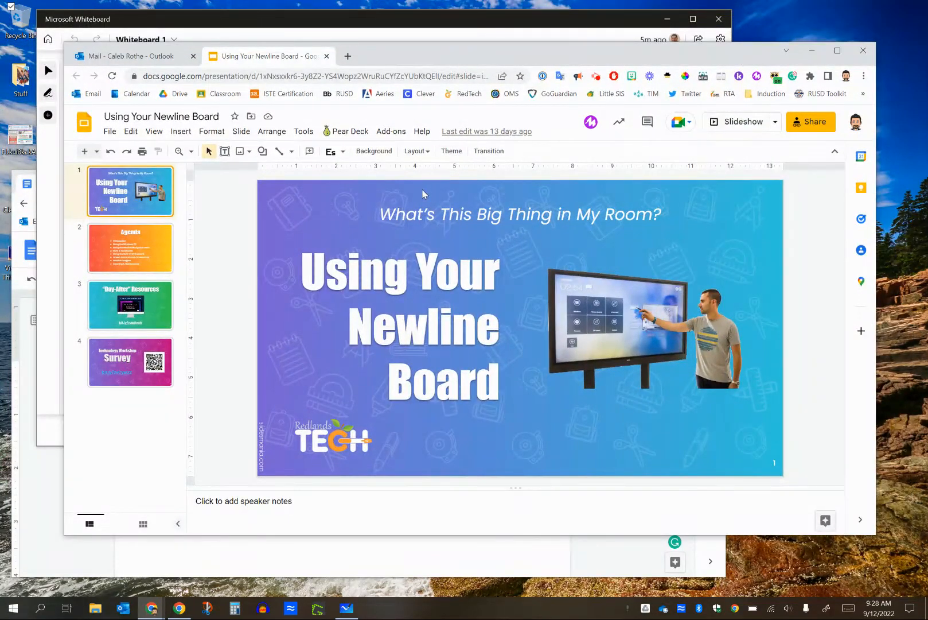
- Edit the deck URL to end in 'preview' to open Using Your Newline Board in preview mode
click(311, 75)
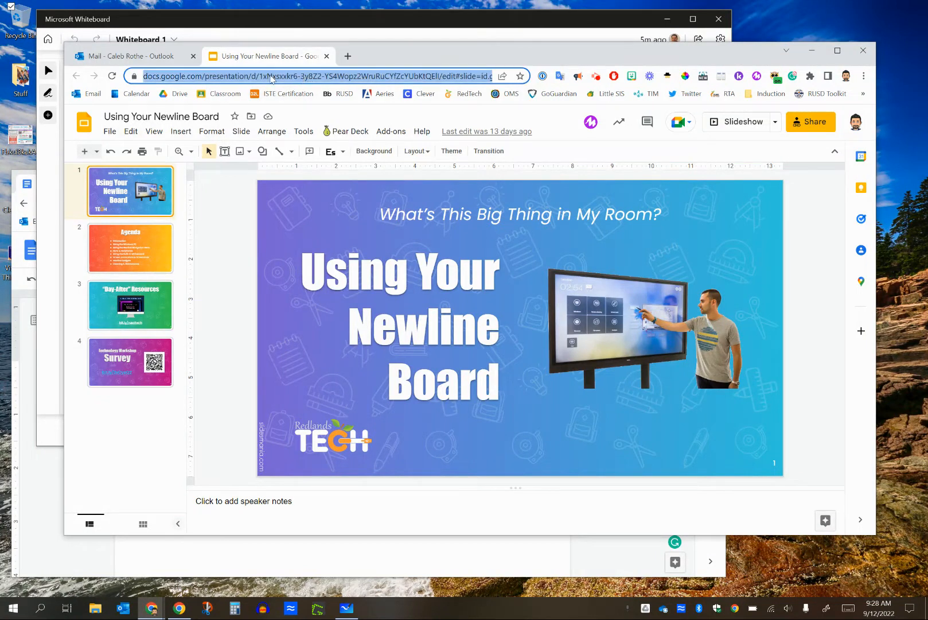
click(320, 76)
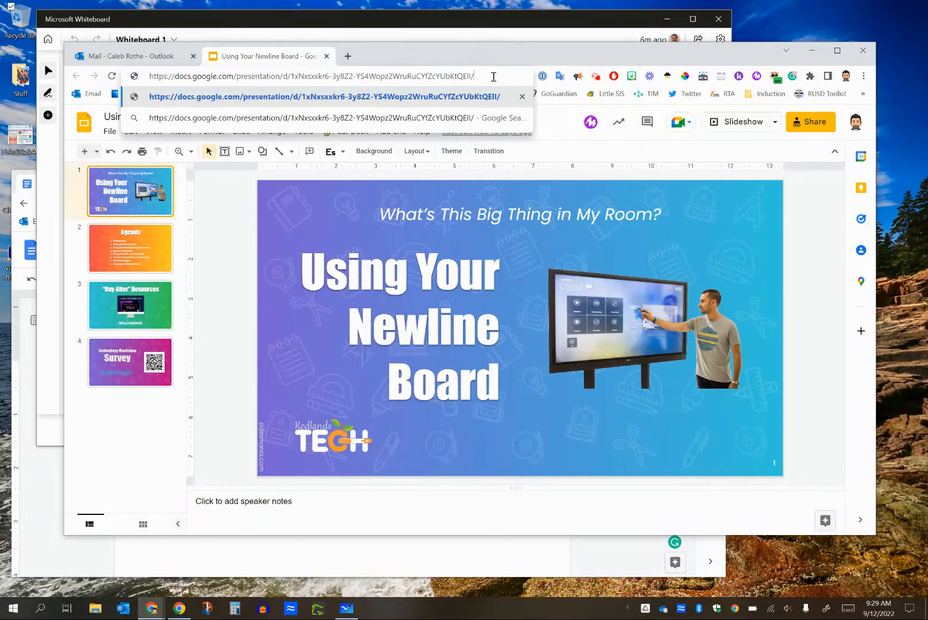
text(preview?slid...)
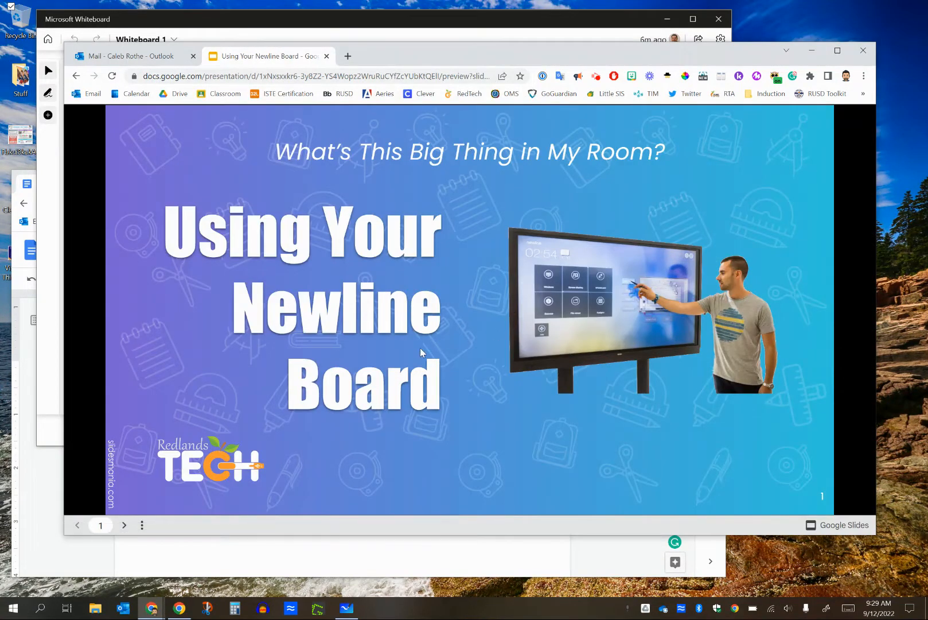
mouse_move(379, 325)
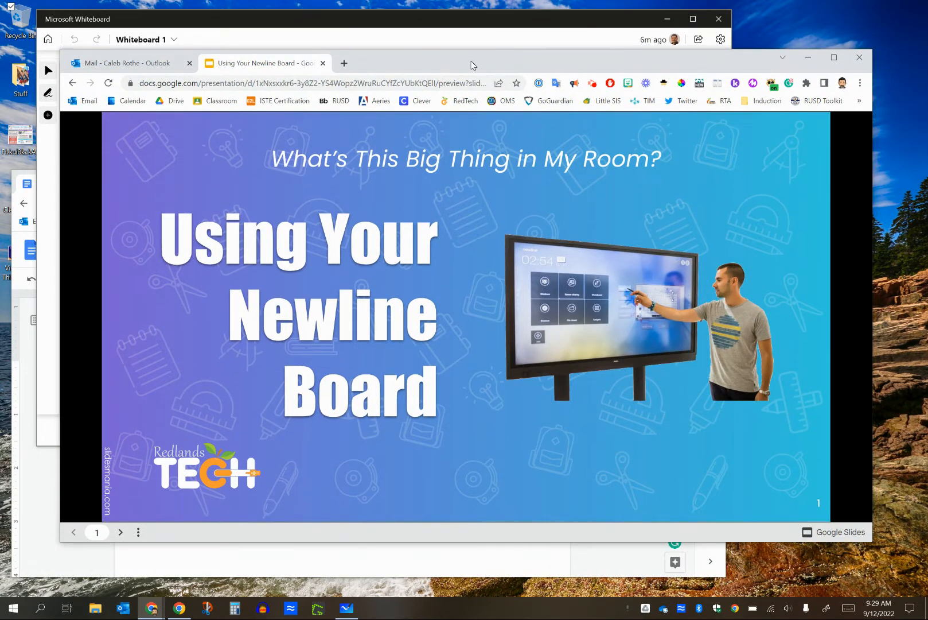
mouse_move(447, 98)
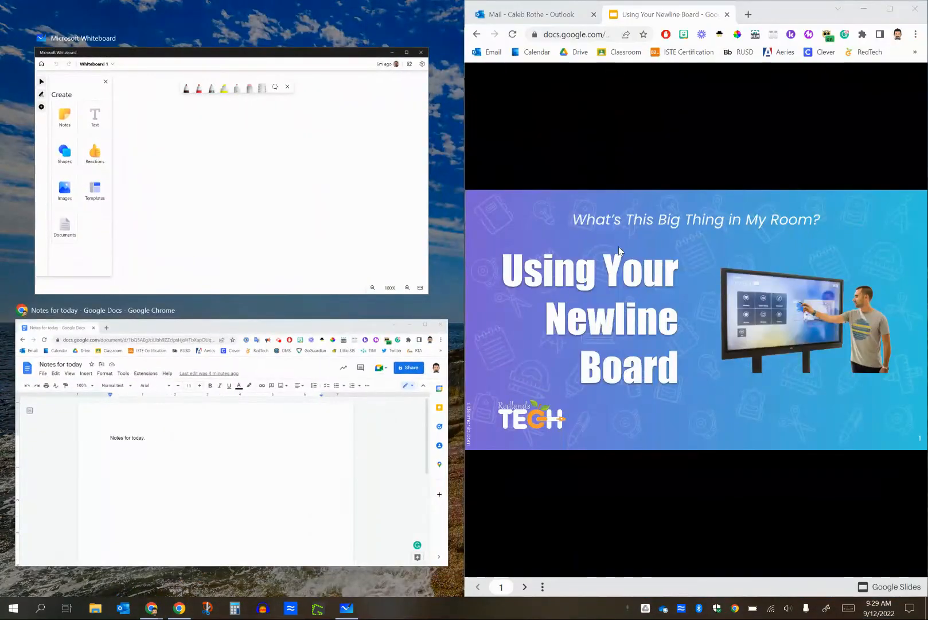
mouse_move(532, 514)
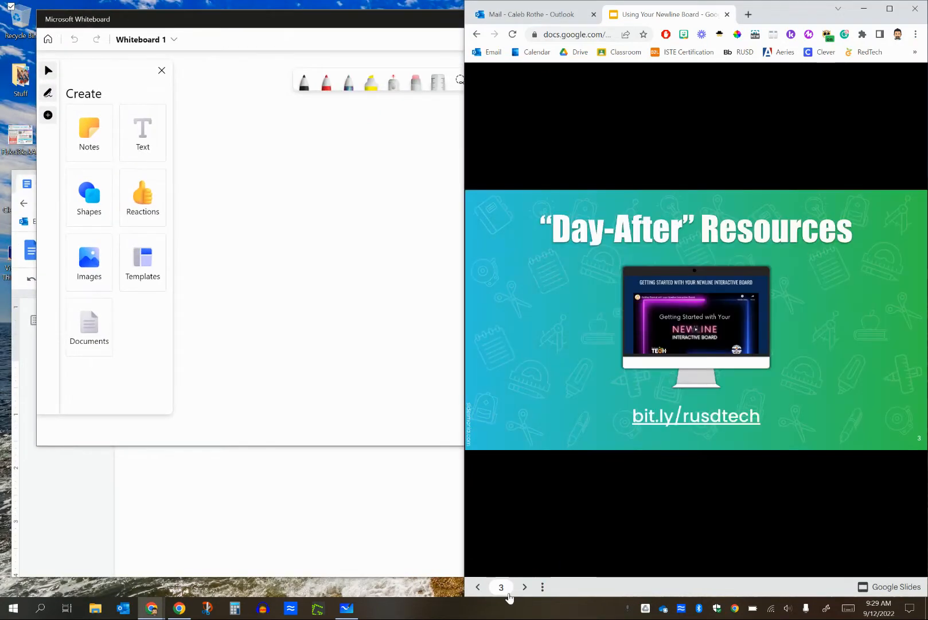
- Return the right-half Slides preview to the title slide, slide 1
click(479, 587)
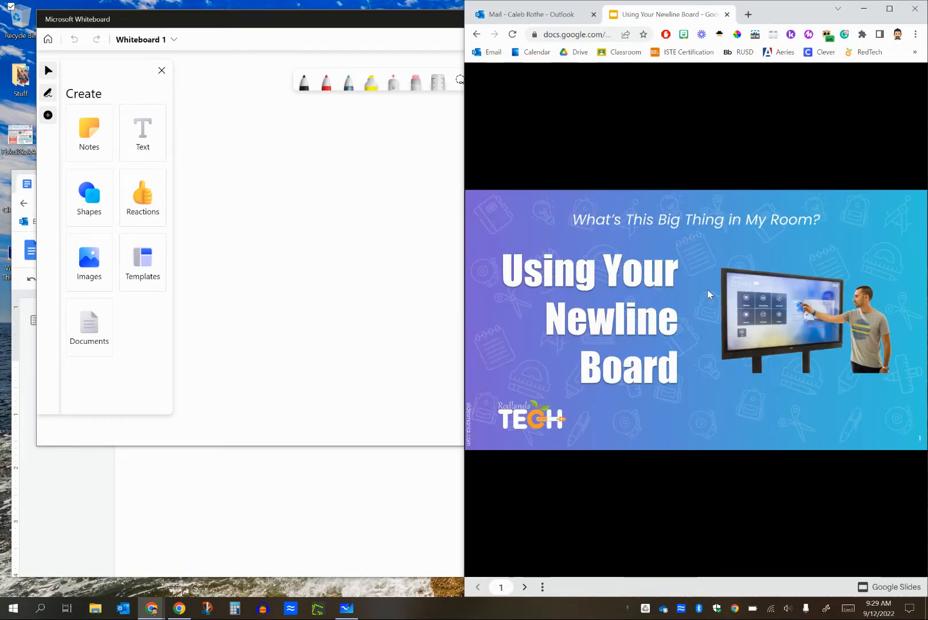
mouse_move(687, 346)
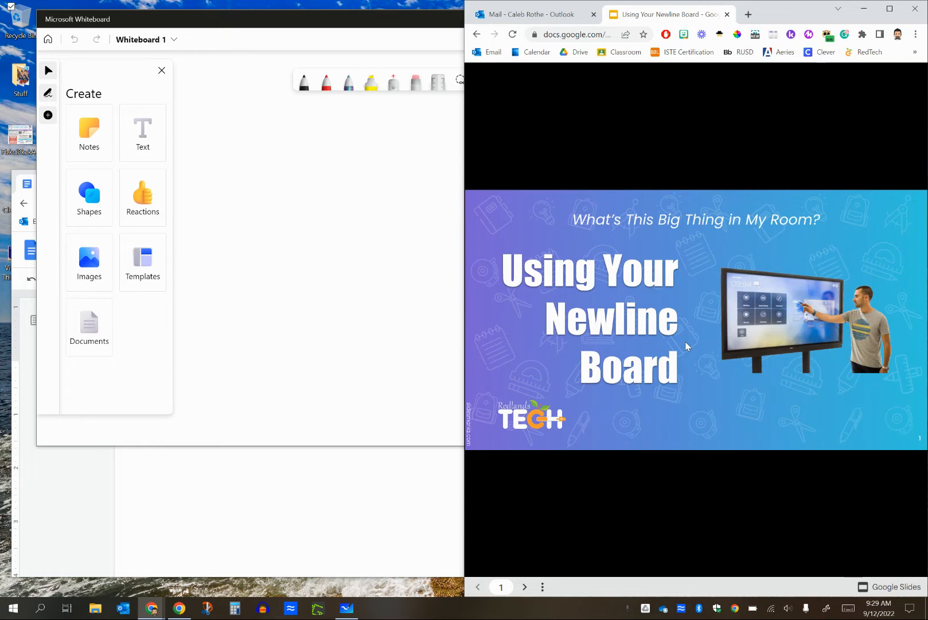
mouse_move(389, 489)
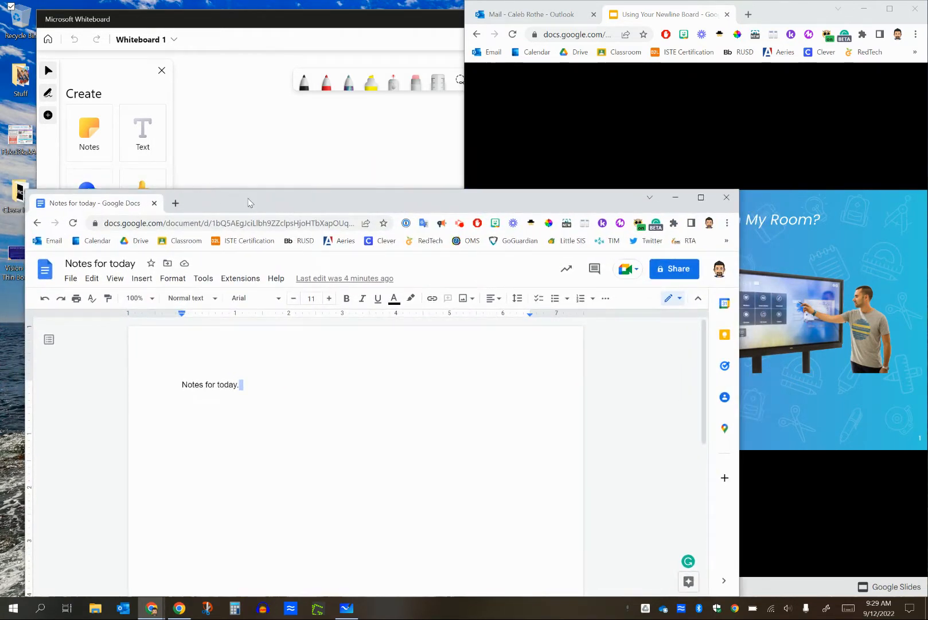
mouse_move(468, 296)
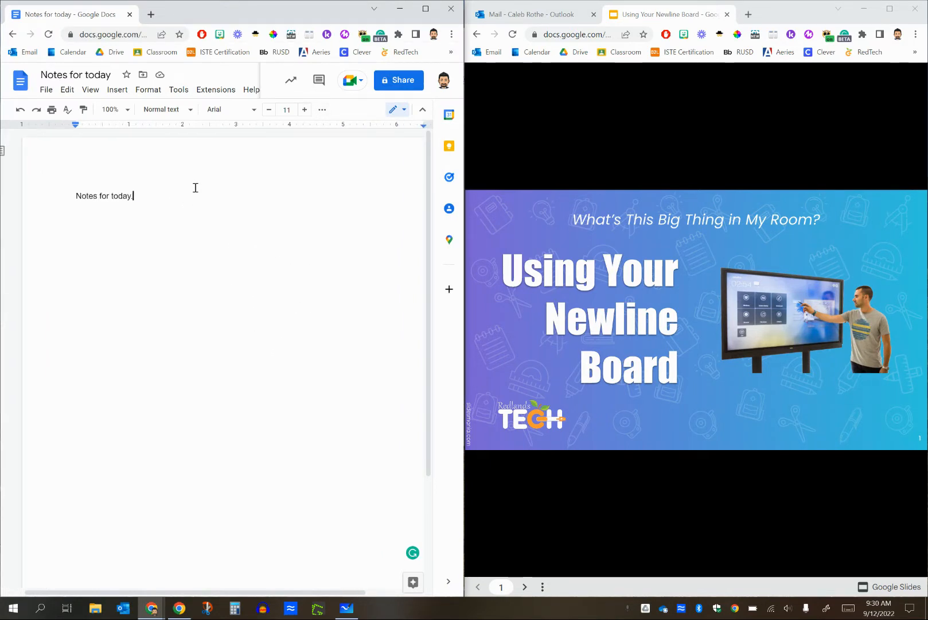
mouse_move(485, 223)
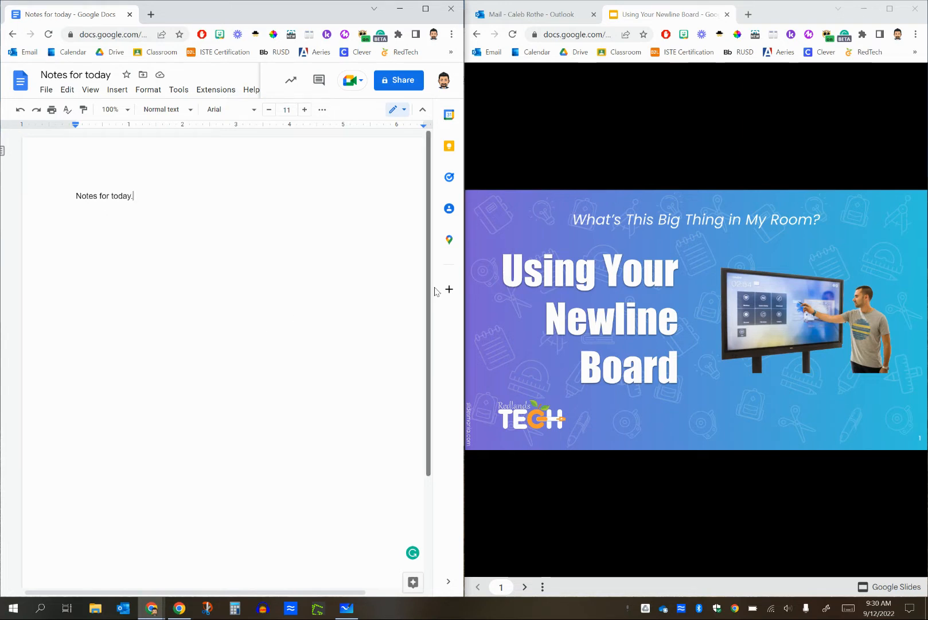
mouse_move(133, 197)
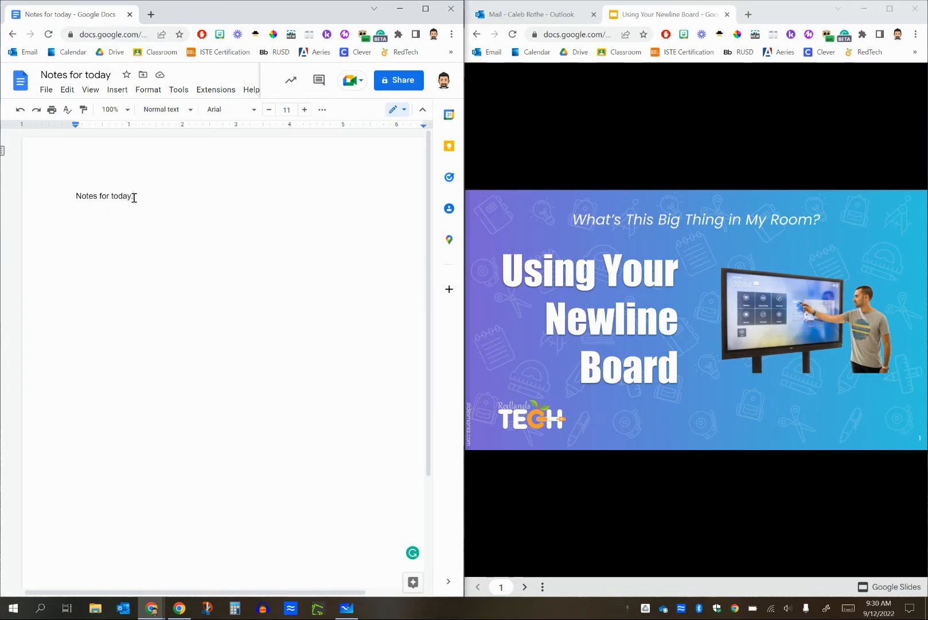
- Finish the 'Notes for today' line in Google Docs with a period
text(.)
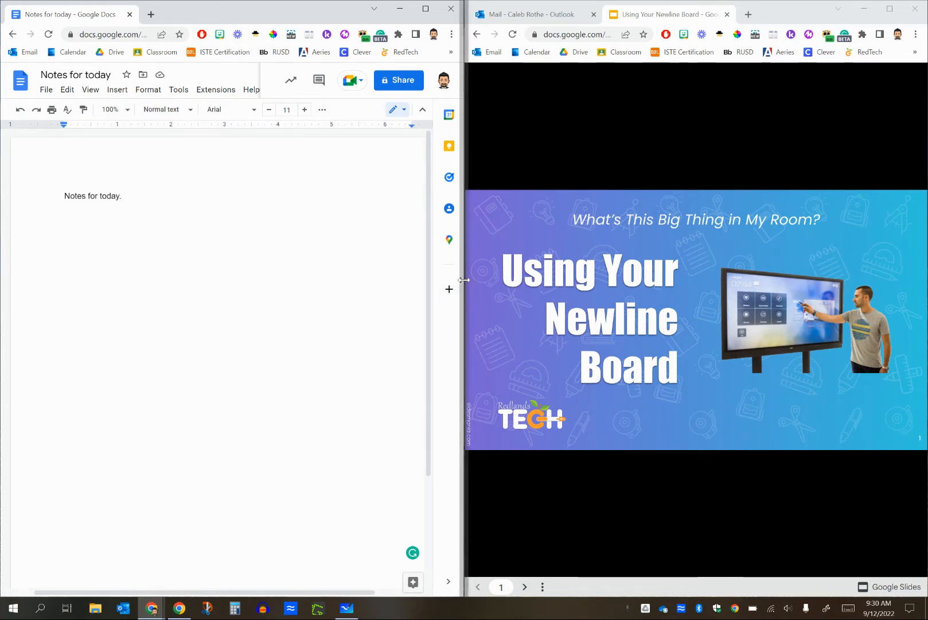
mouse_move(464, 280)
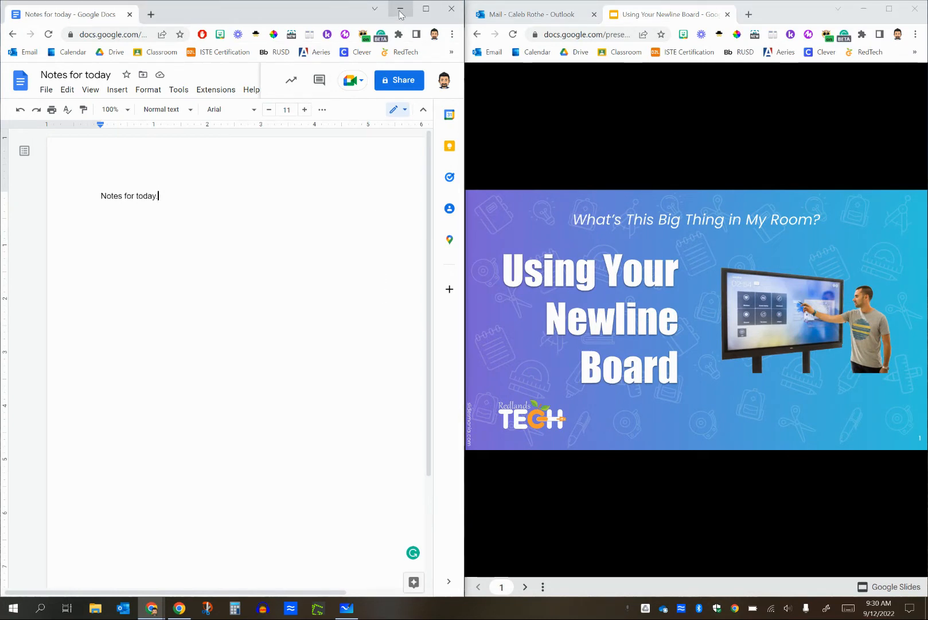
- Minimize the Google Docs notes window to reveal Whiteboard beside the deck
click(400, 11)
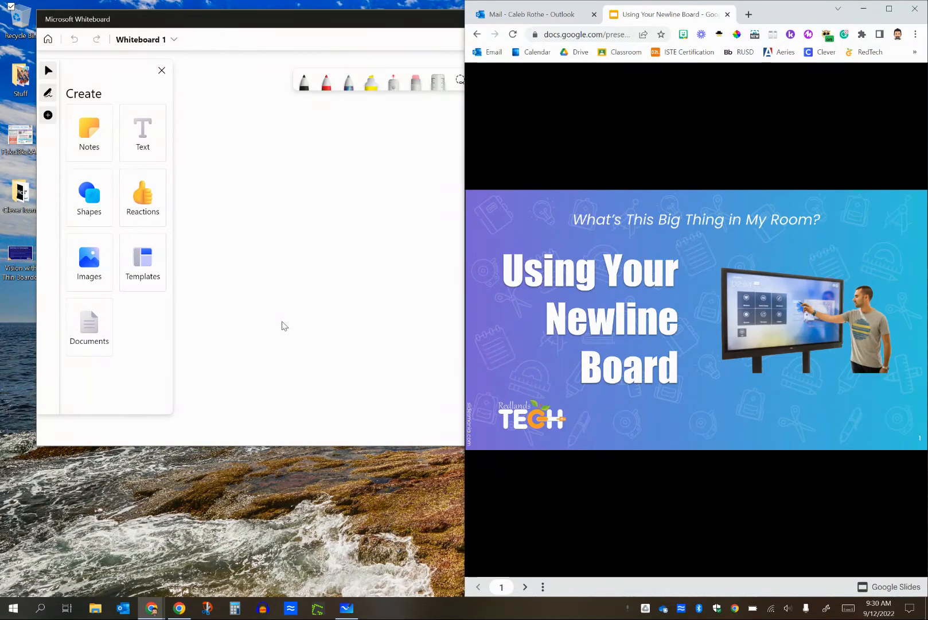
mouse_move(306, 22)
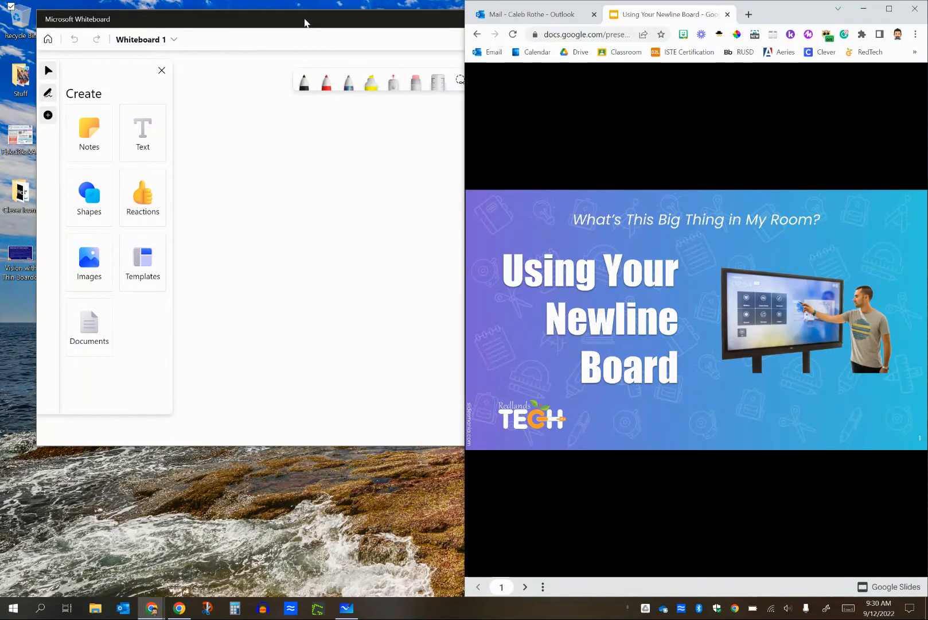
mouse_move(395, 388)
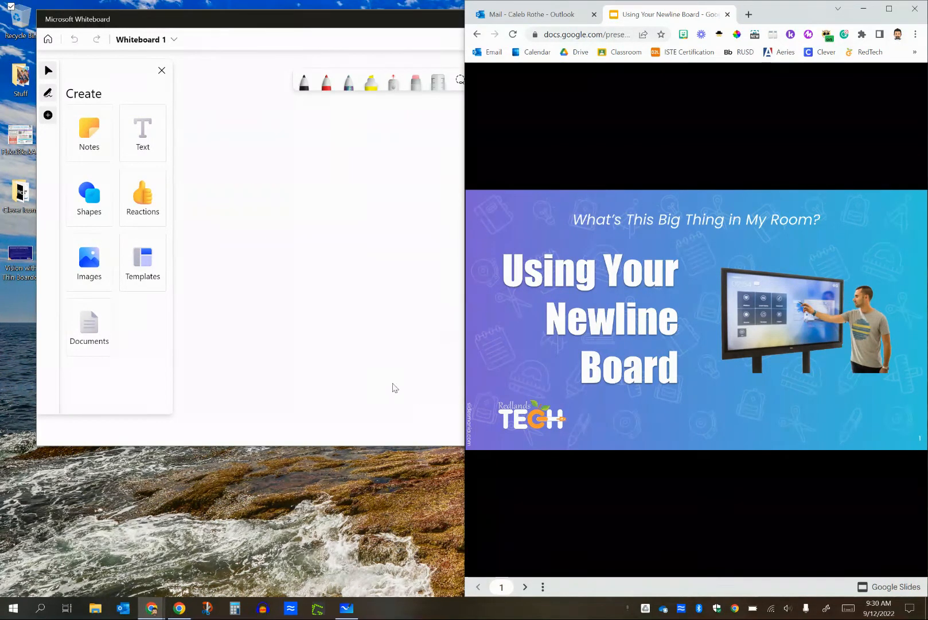
mouse_move(249, 38)
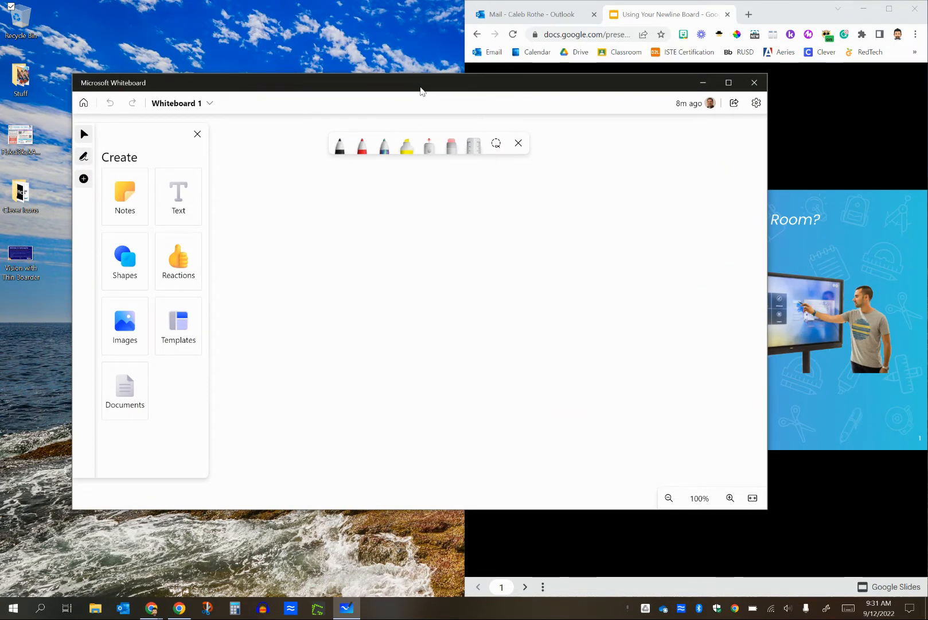
mouse_move(426, 390)
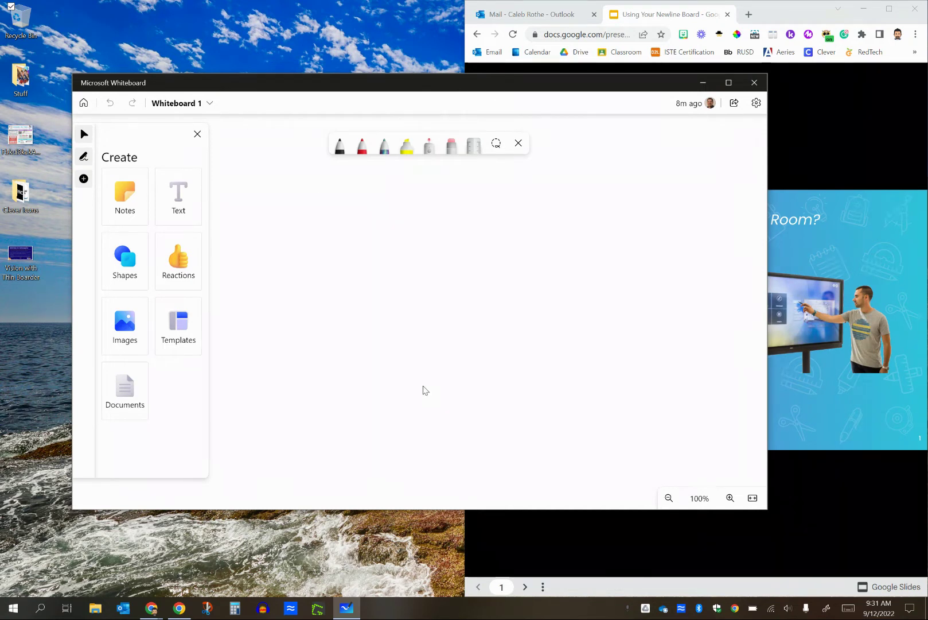
mouse_move(513, 460)
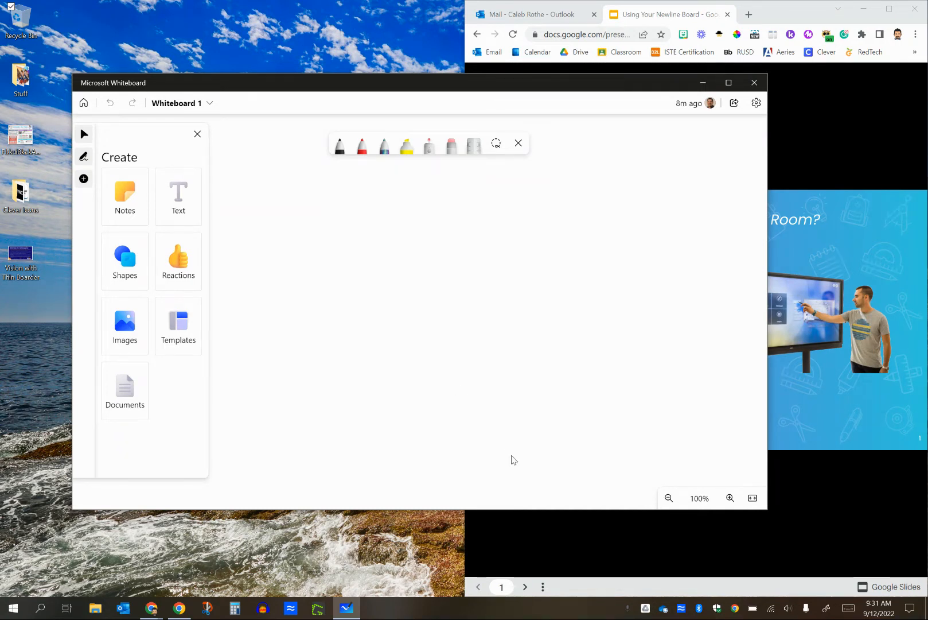
mouse_move(828, 608)
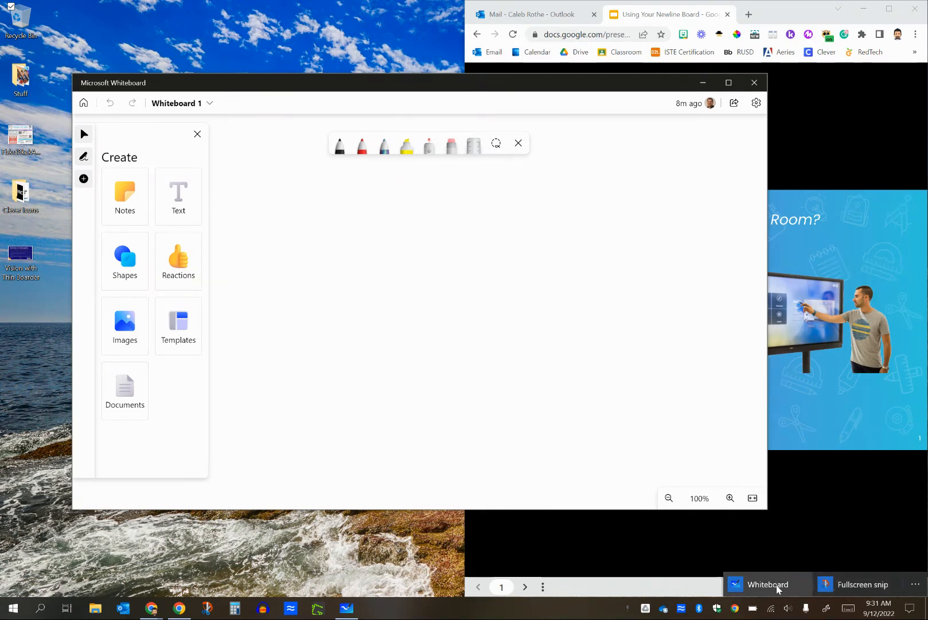
mouse_move(805, 596)
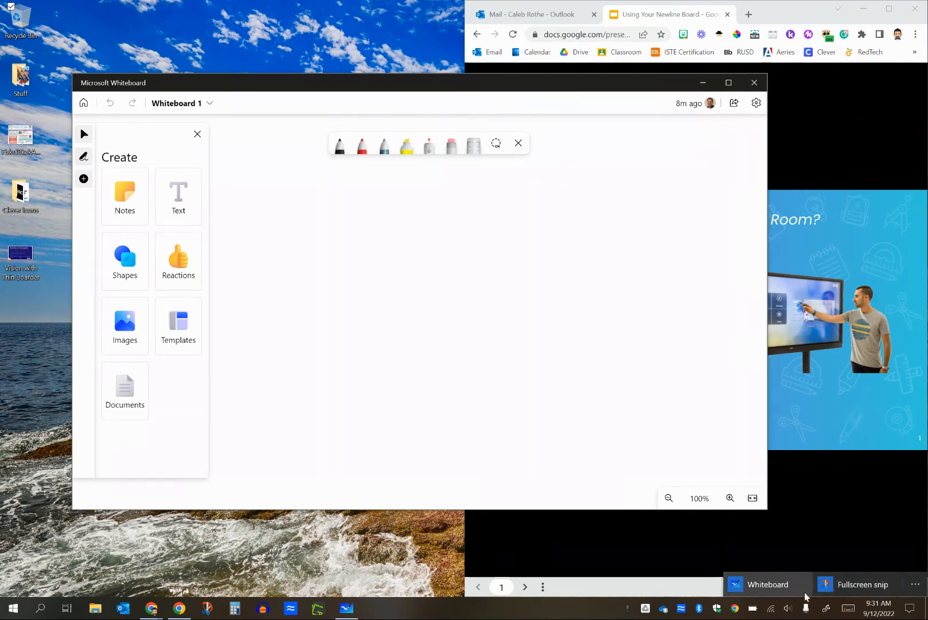
mouse_move(807, 609)
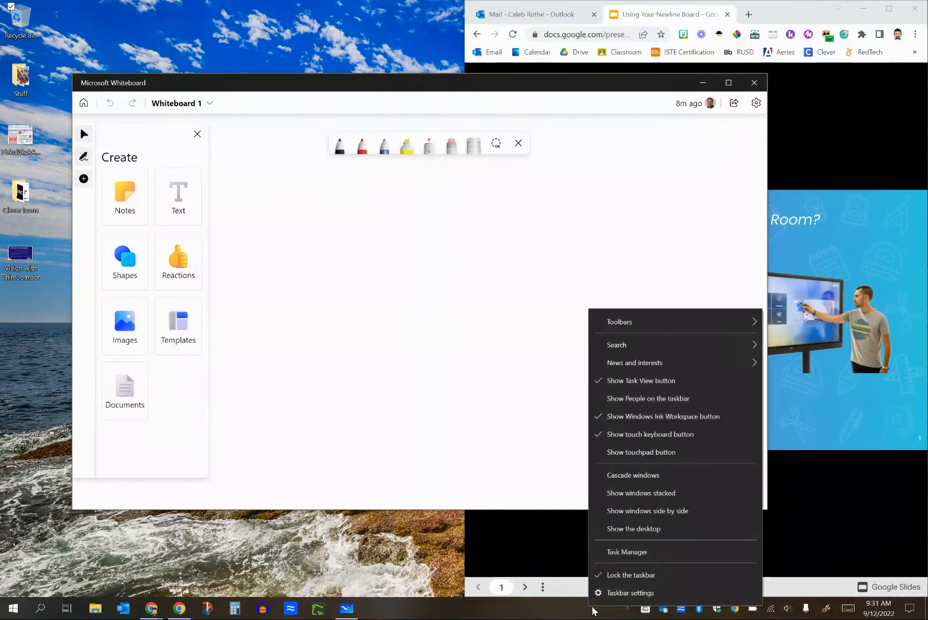
mouse_move(651, 474)
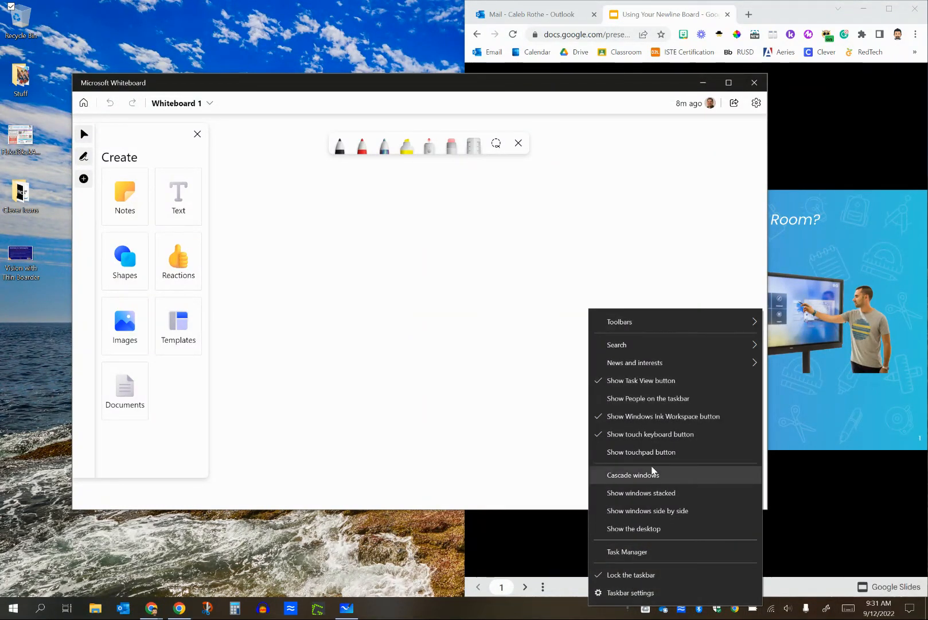
mouse_move(642, 416)
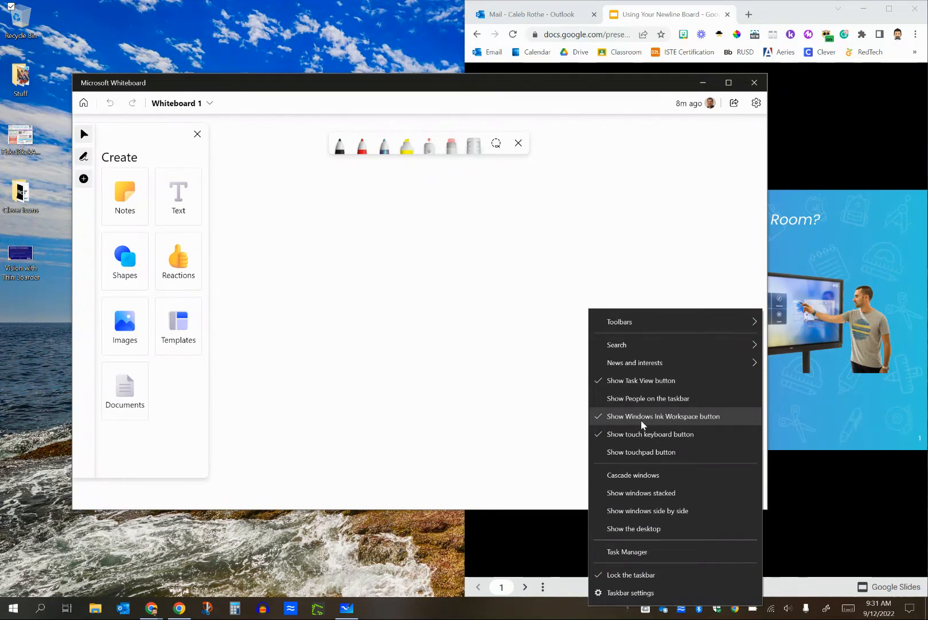
mouse_move(662, 421)
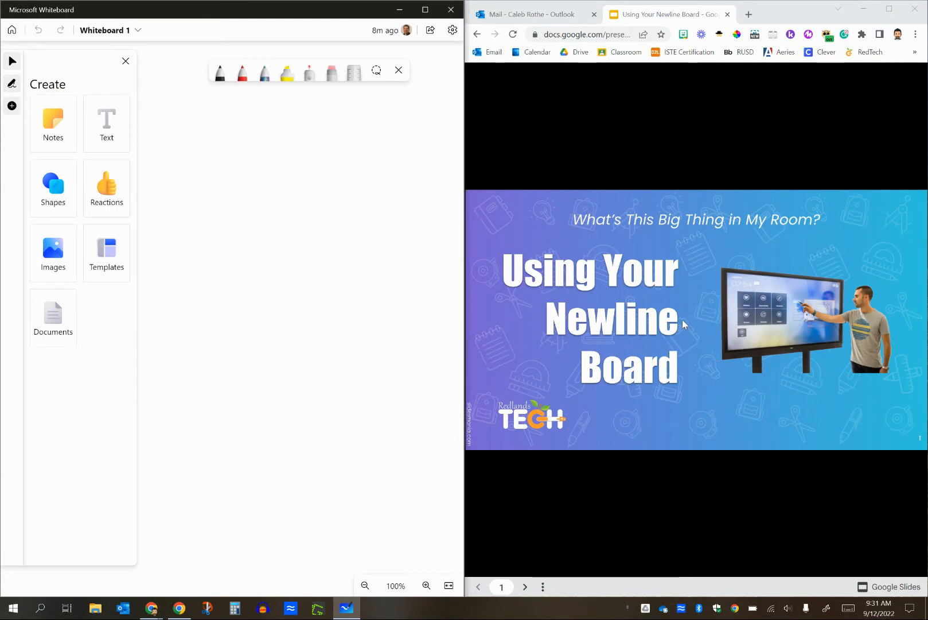
- Advance the Slides preview two slides to slide 3, "Day-After" Resources
click(523, 587)
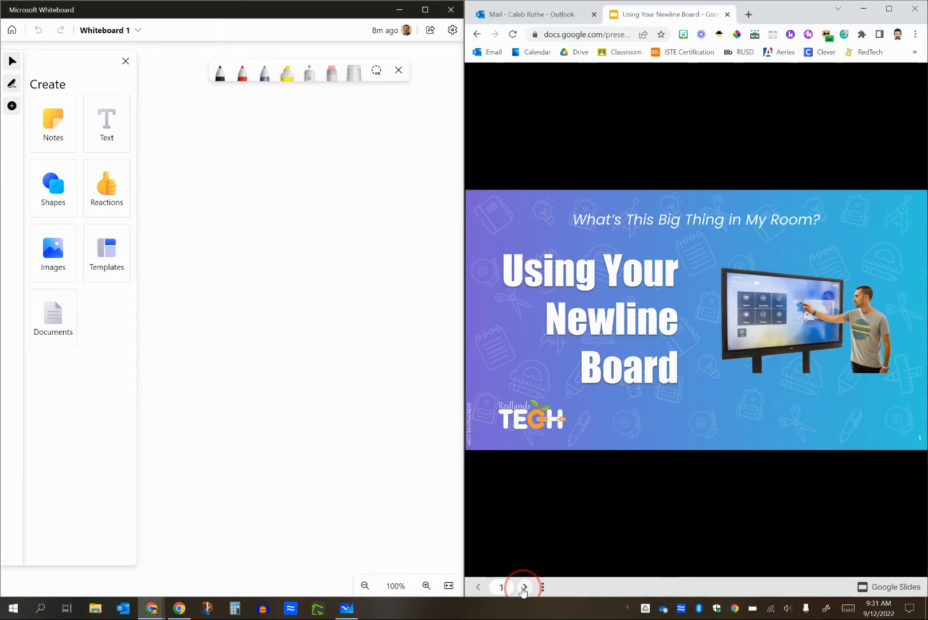
click(523, 587)
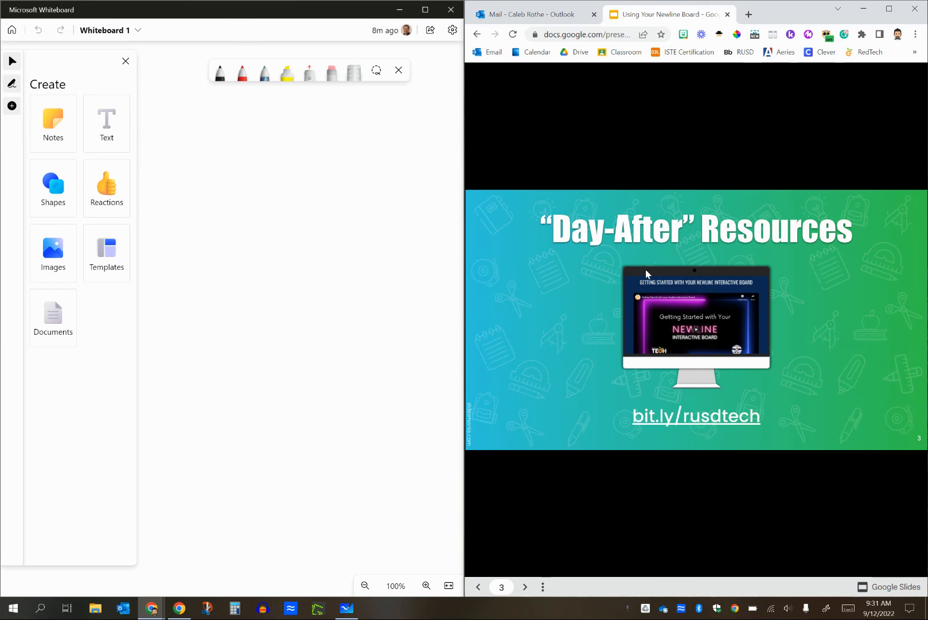
mouse_move(219, 72)
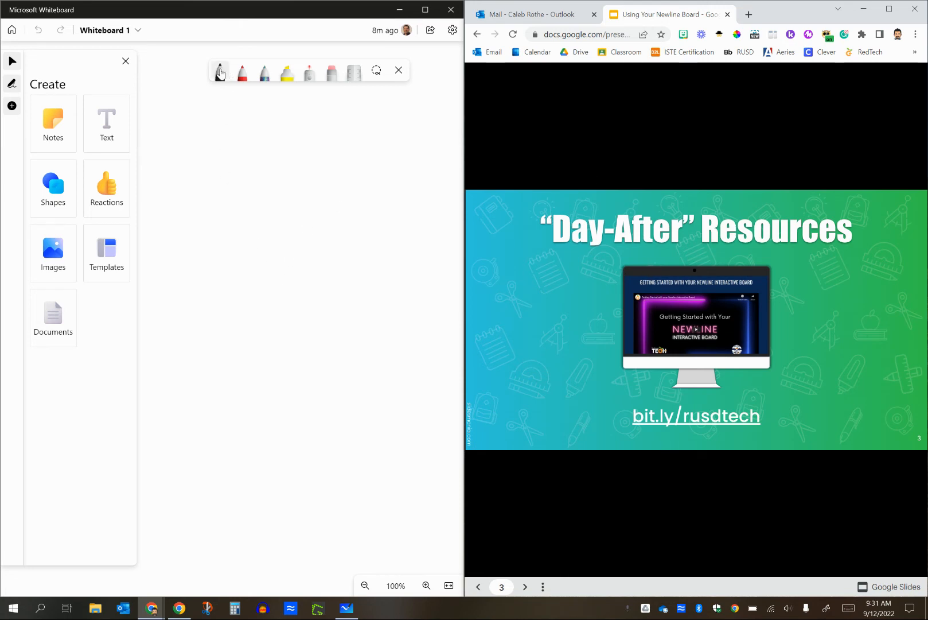
mouse_move(281, 174)
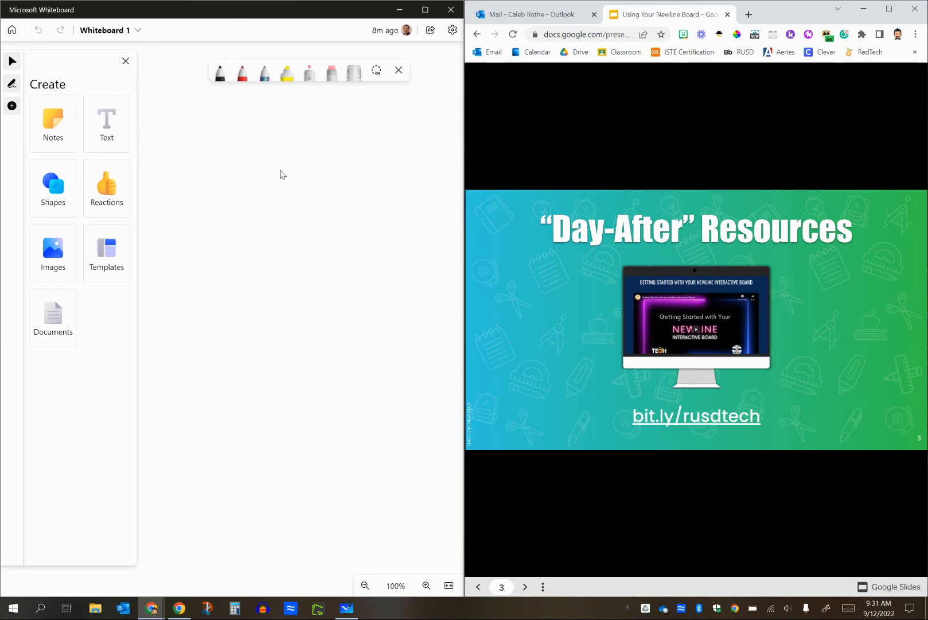
mouse_move(230, 284)
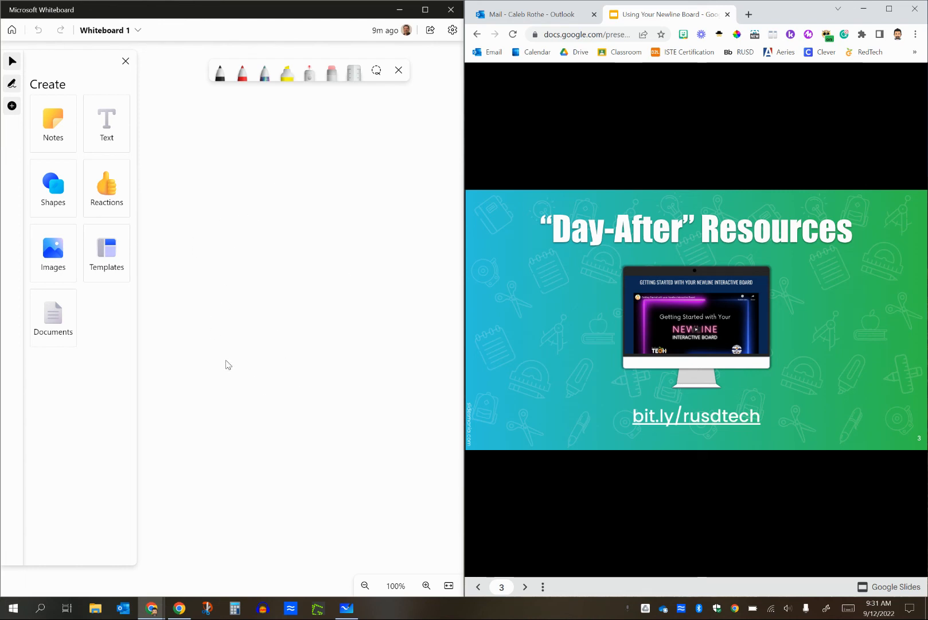
mouse_move(266, 355)
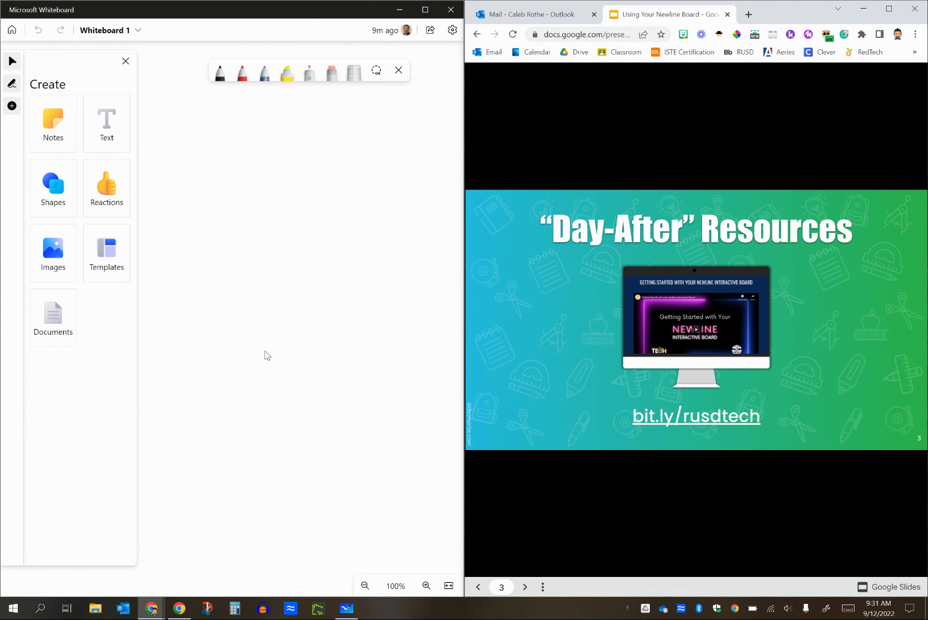
mouse_move(621, 176)
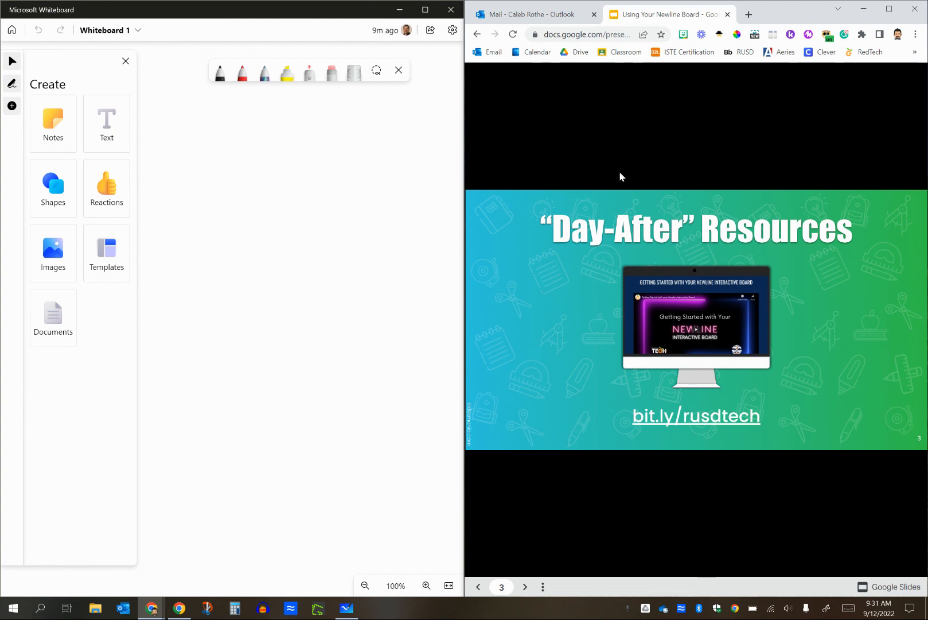